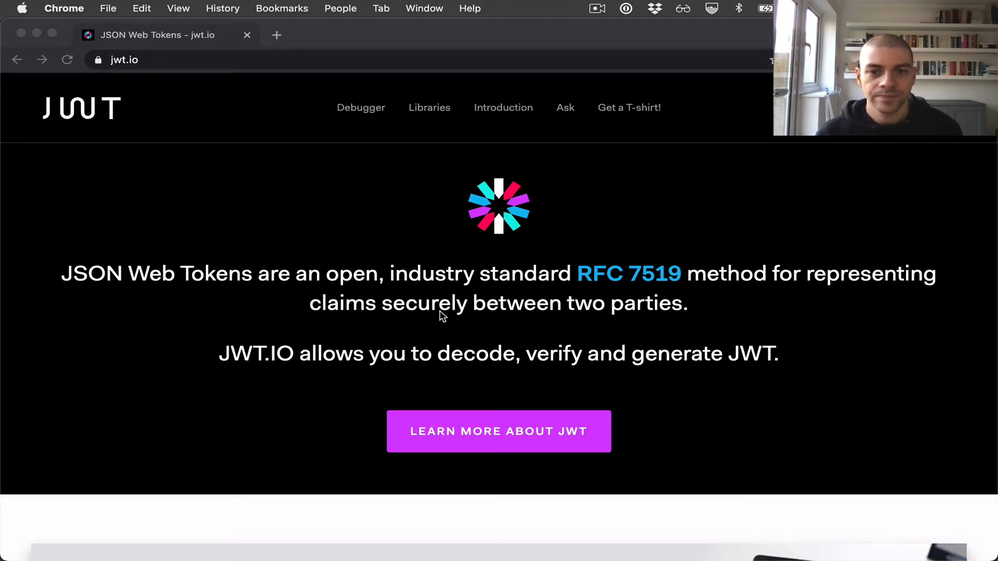
mouse_move(640, 107)
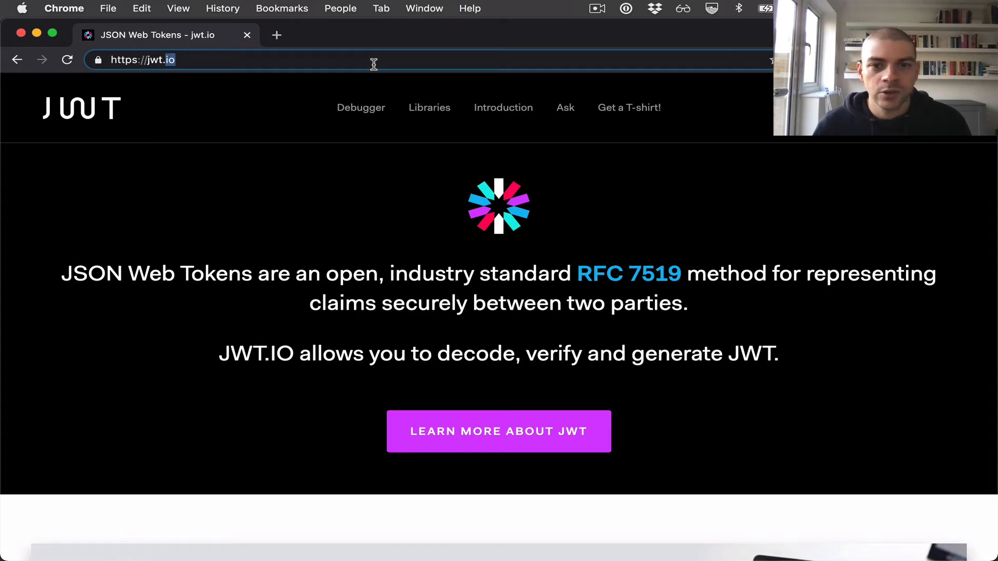
- Scroll down to the Debugger's Encoded and Decoded panels
scroll(down, 3)
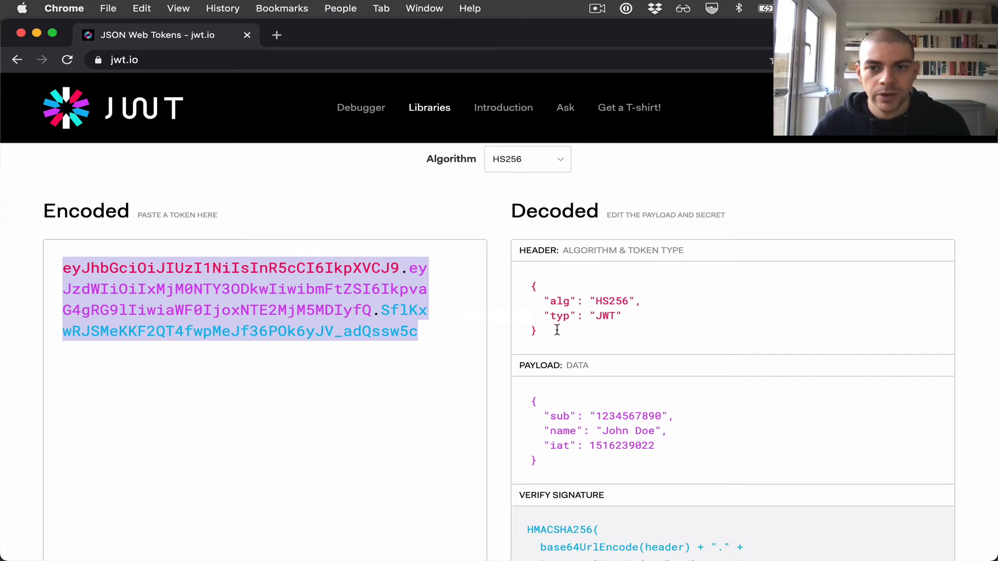
mouse_move(525, 283)
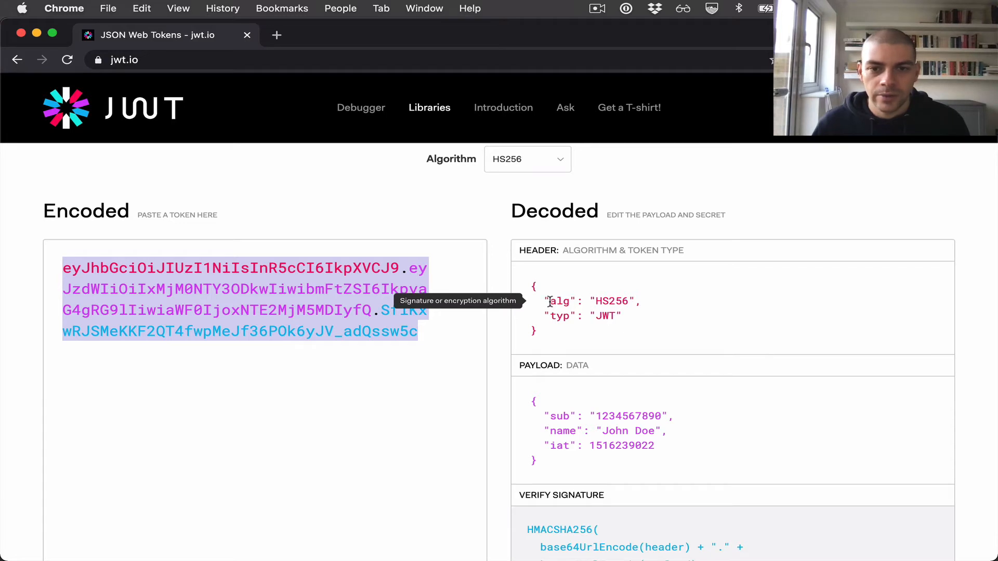
mouse_move(554, 316)
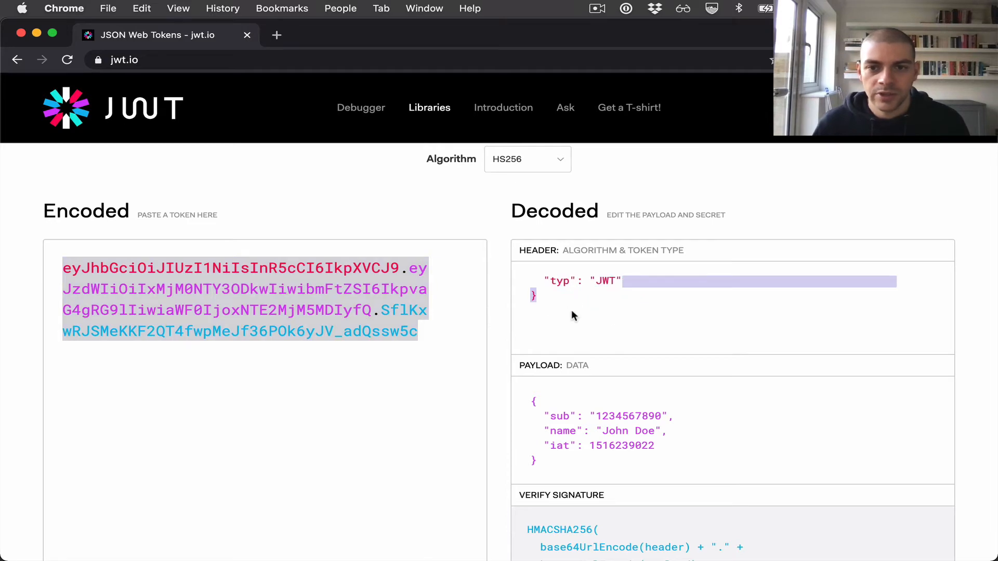
- Scroll further to show the PAYLOAD claims and VERIFY SIGNATURE panel
scroll(down, 3)
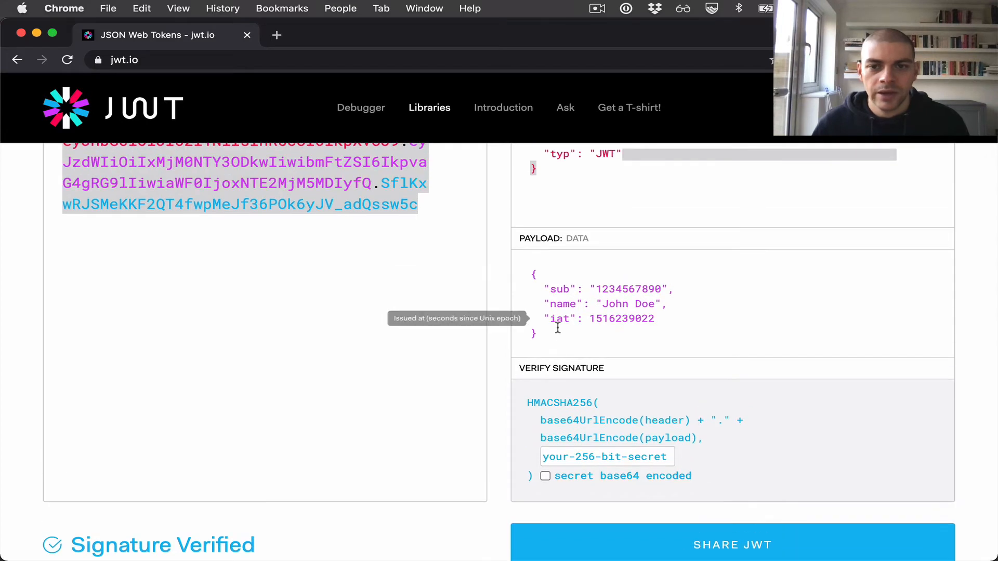
mouse_move(551, 336)
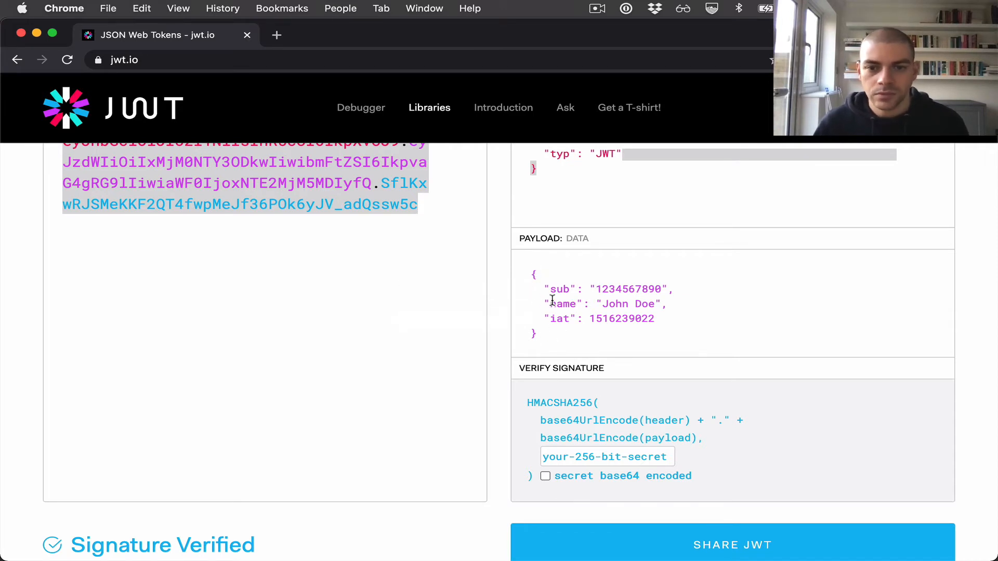
scroll(down, 3)
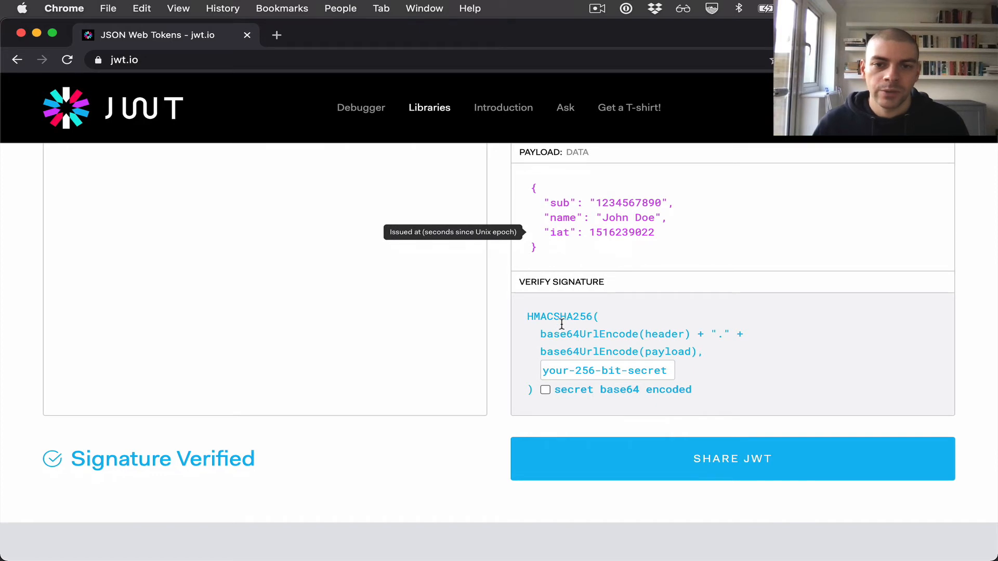
mouse_move(570, 334)
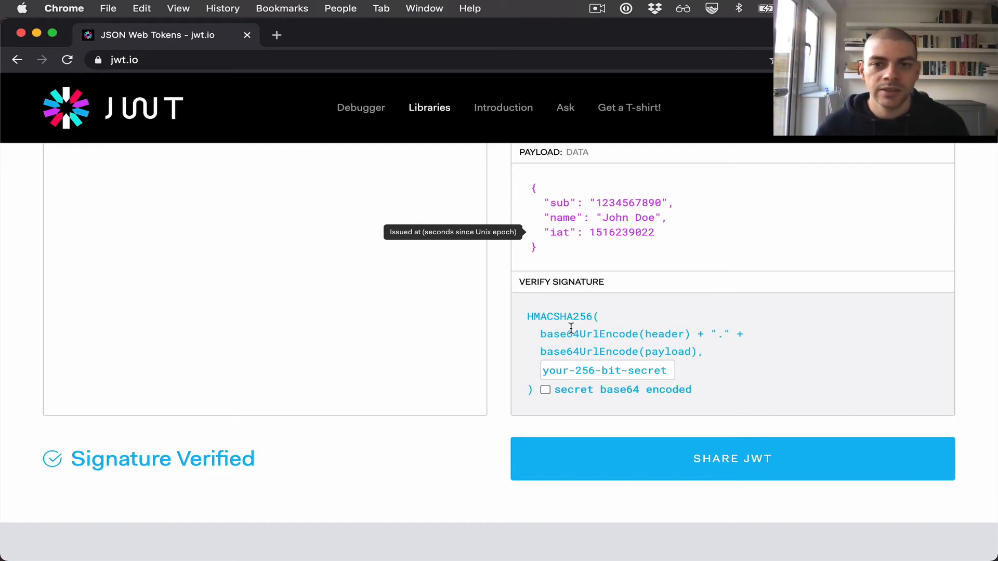
scroll(down, 3)
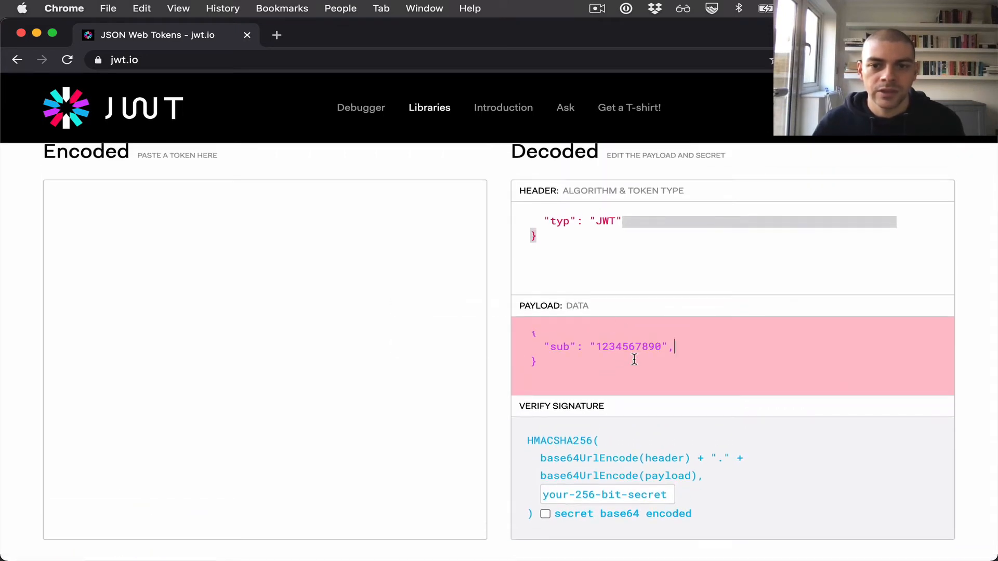
- Trim the payload to one claim renamed user_id with value 123
key(Backspace)
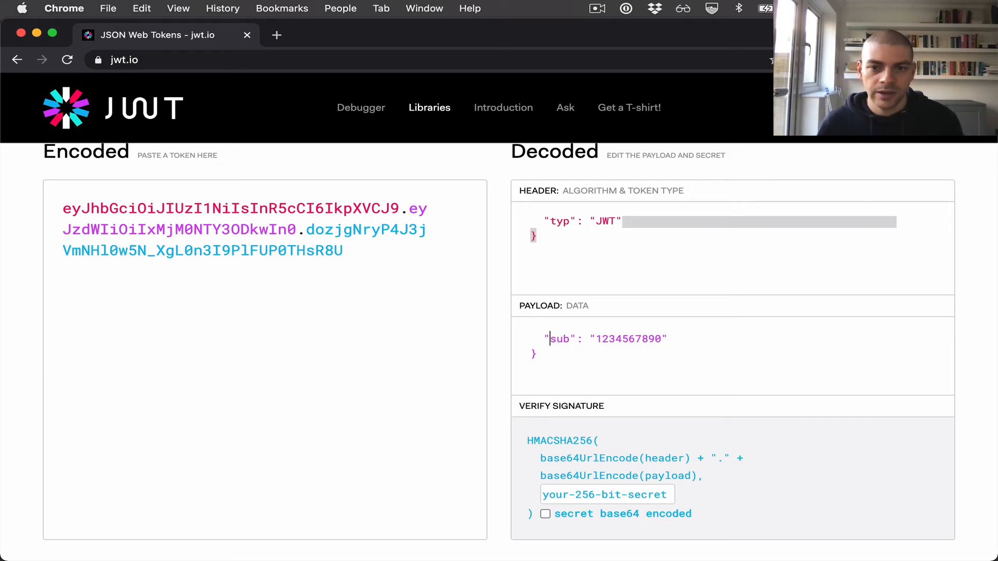
text(user_id)
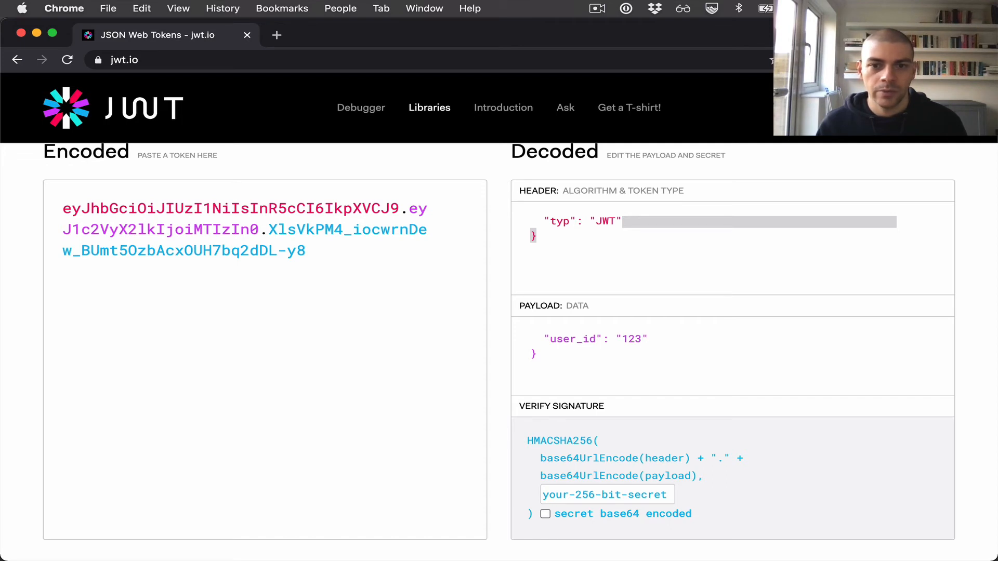
click(644, 338)
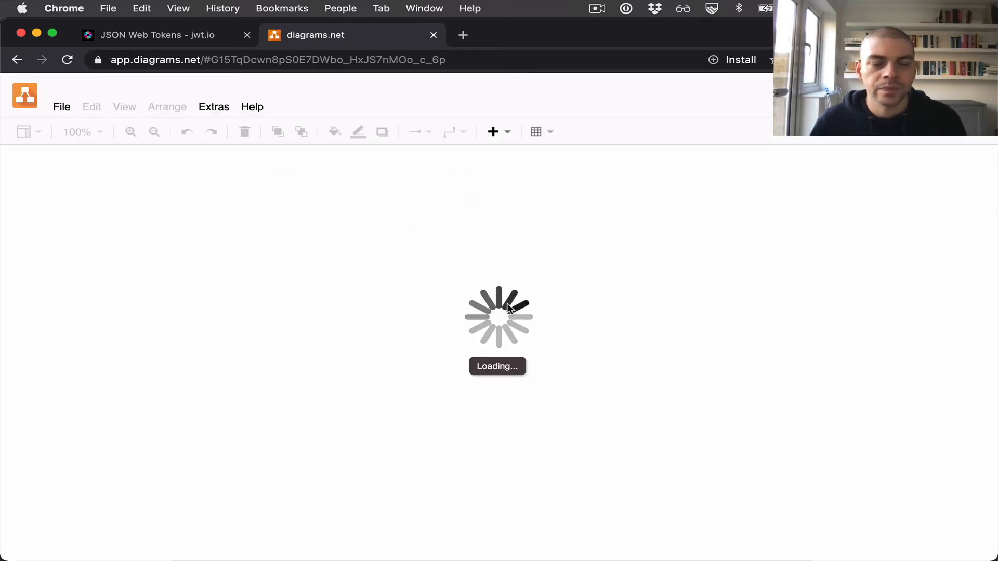
mouse_move(538, 273)
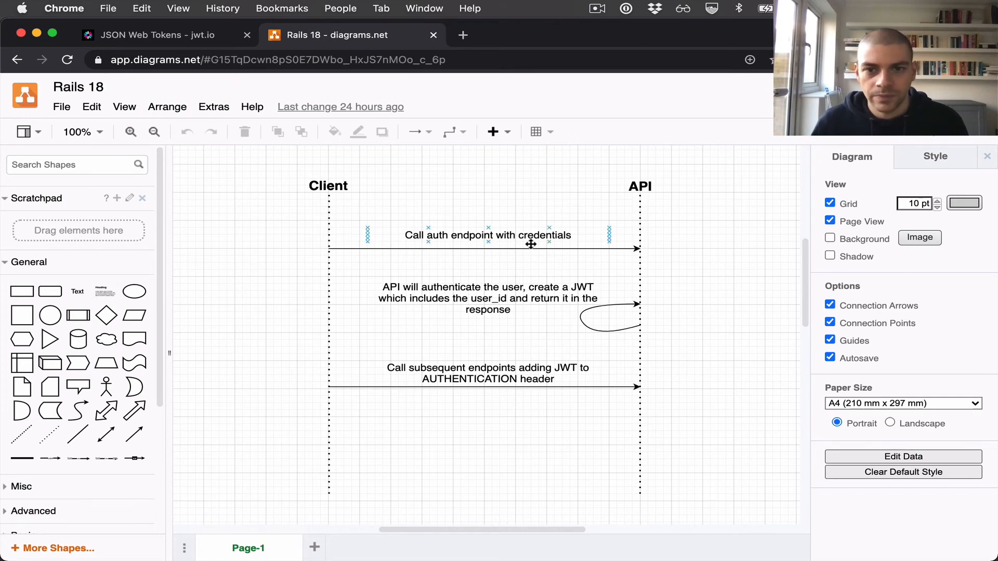
click(709, 263)
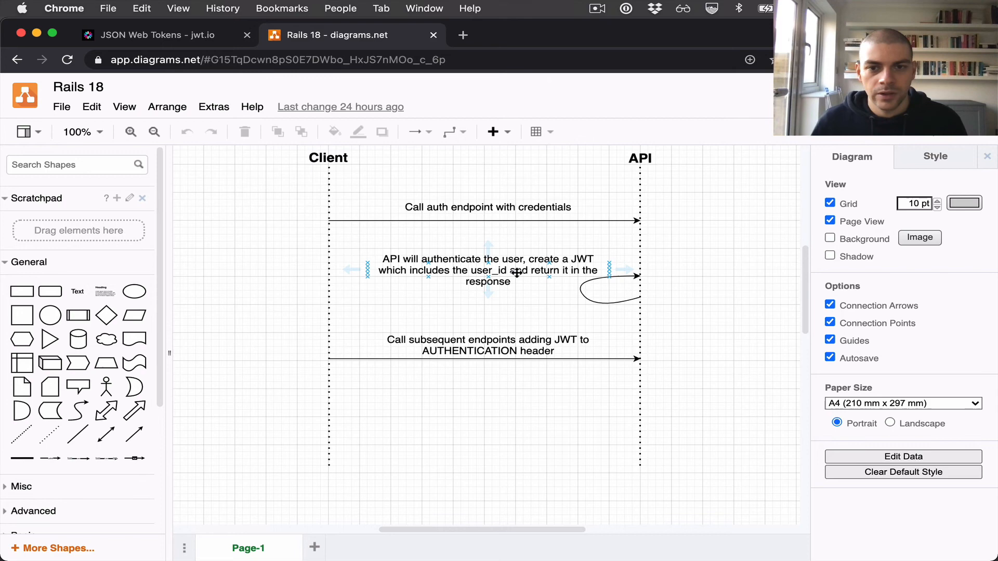
click(676, 292)
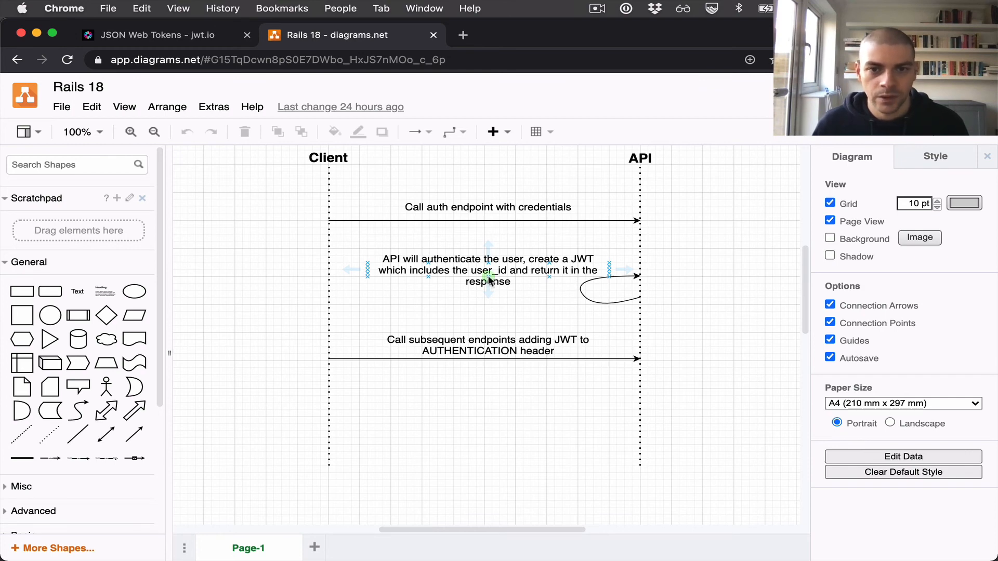
mouse_move(580, 280)
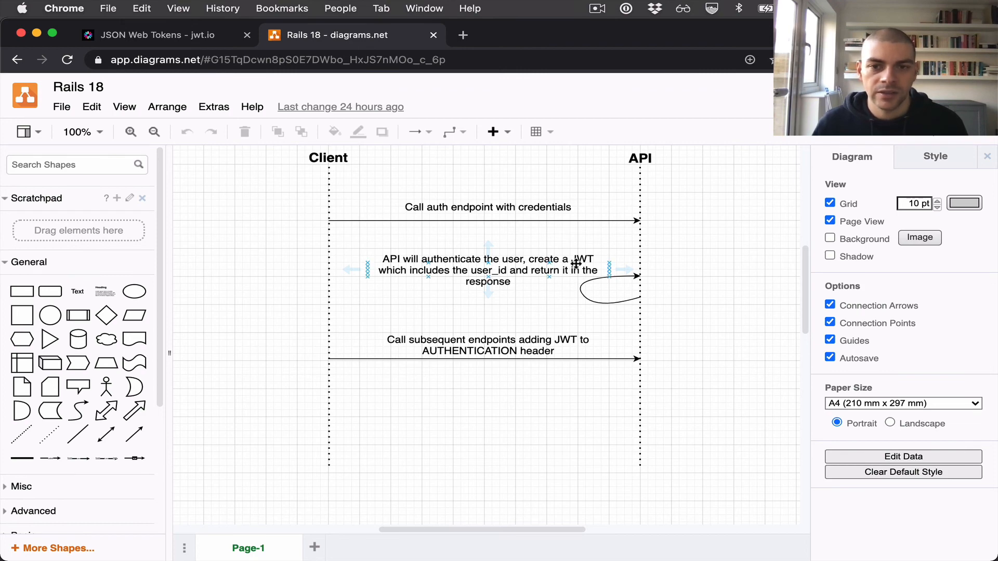
mouse_move(563, 272)
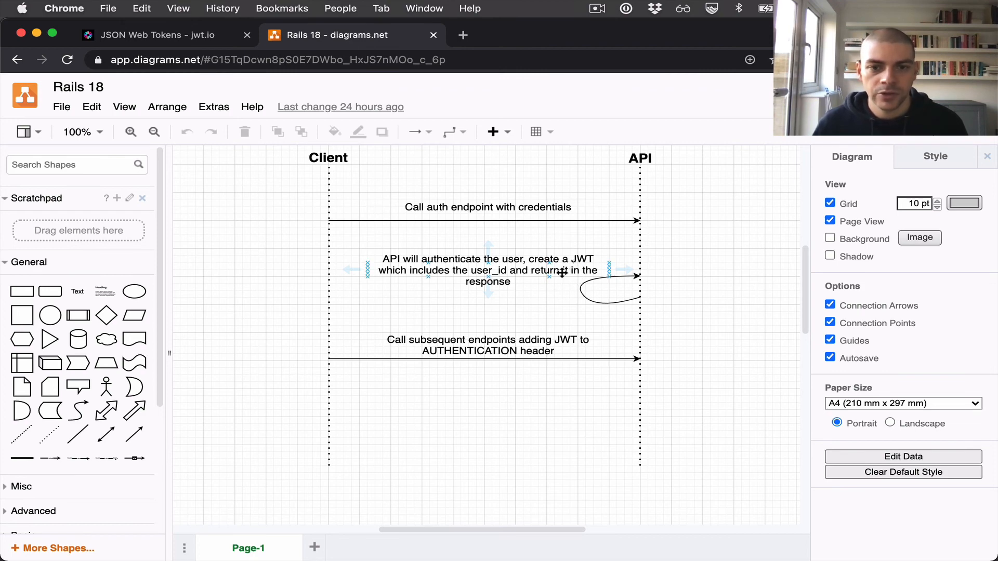